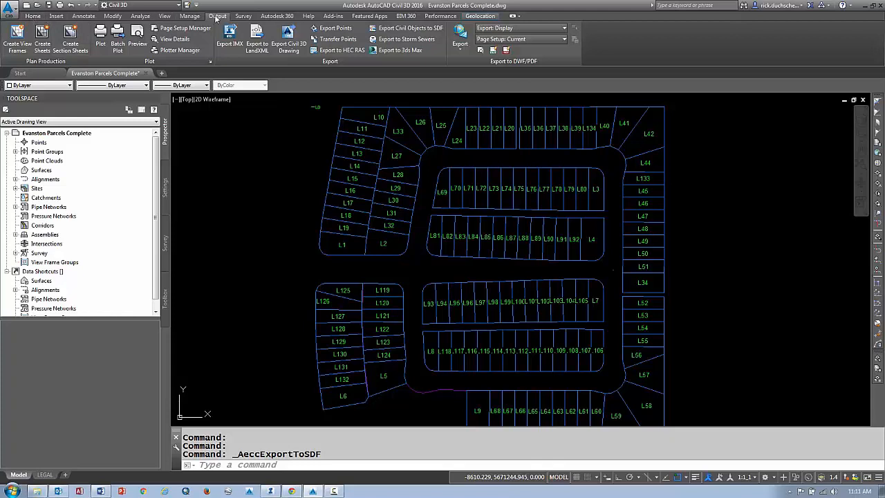
mouse_move(311, 70)
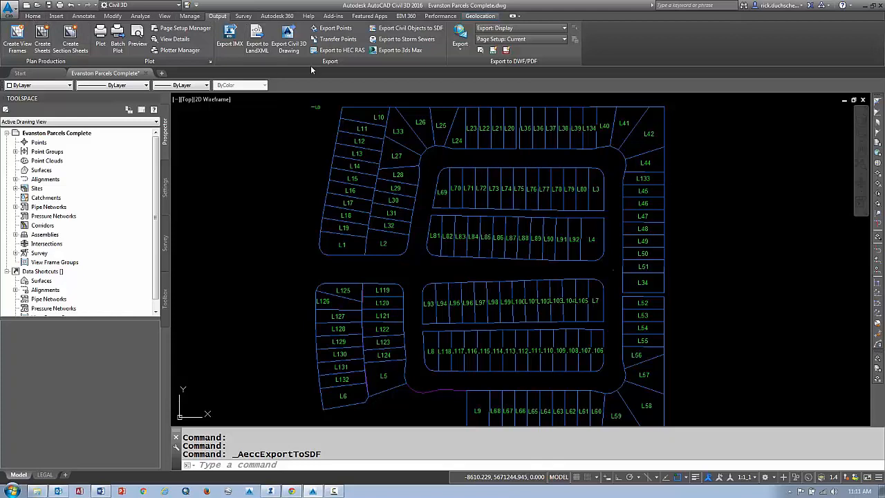
mouse_move(408, 28)
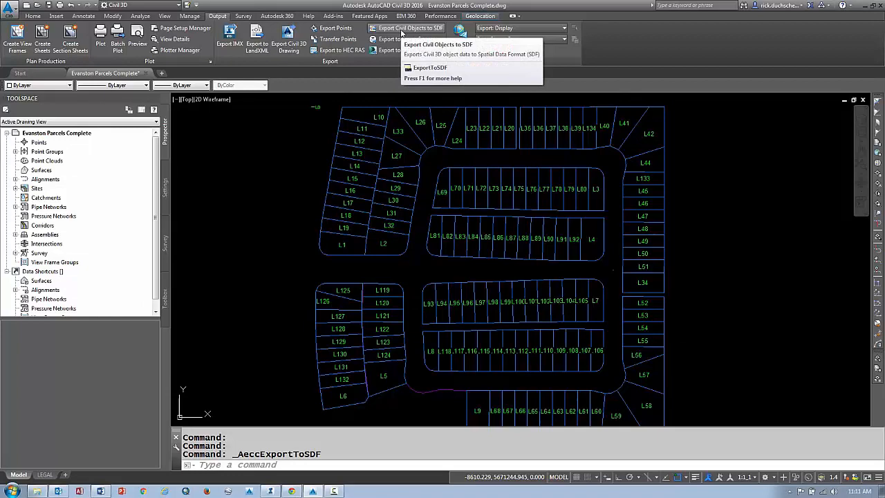
mouse_move(410, 27)
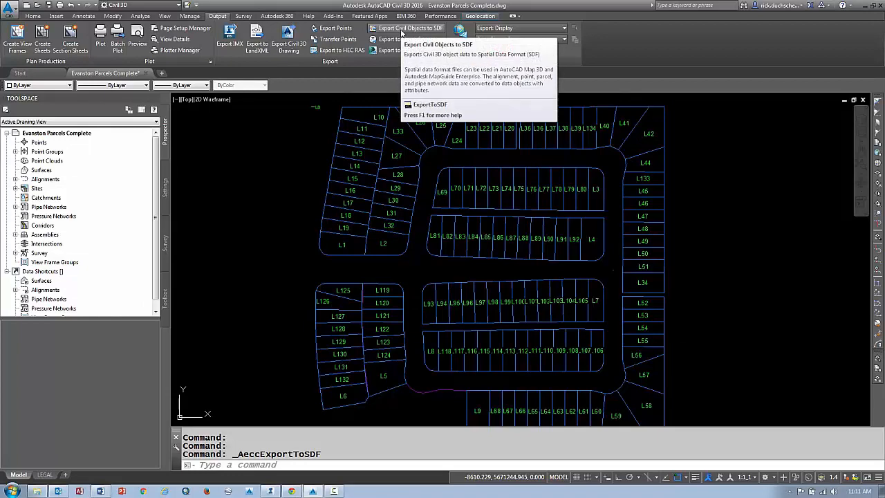
Step: Export the Civil 3D parcel objects to D:\Evanston Parcels Complete.sdf
click(406, 28)
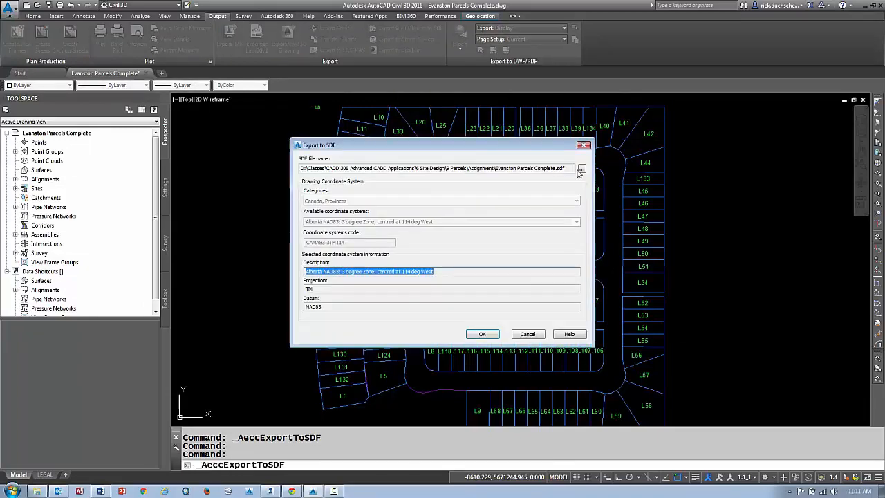
click(581, 168)
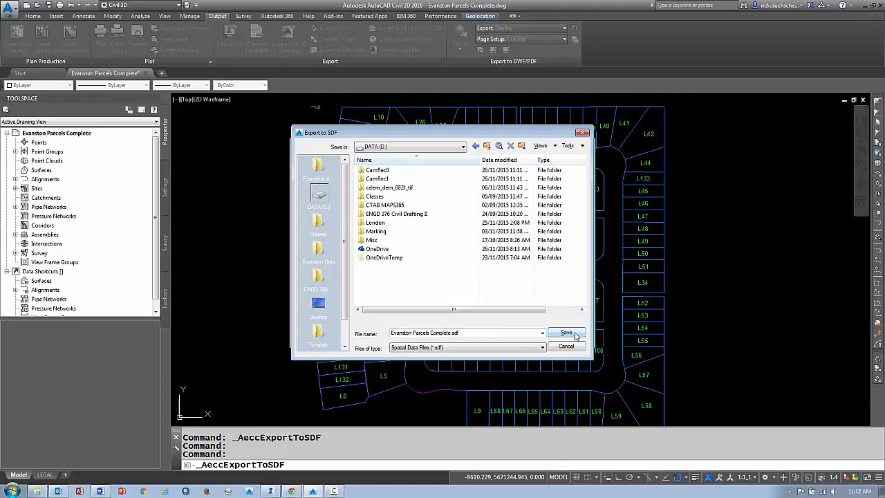
click(565, 332)
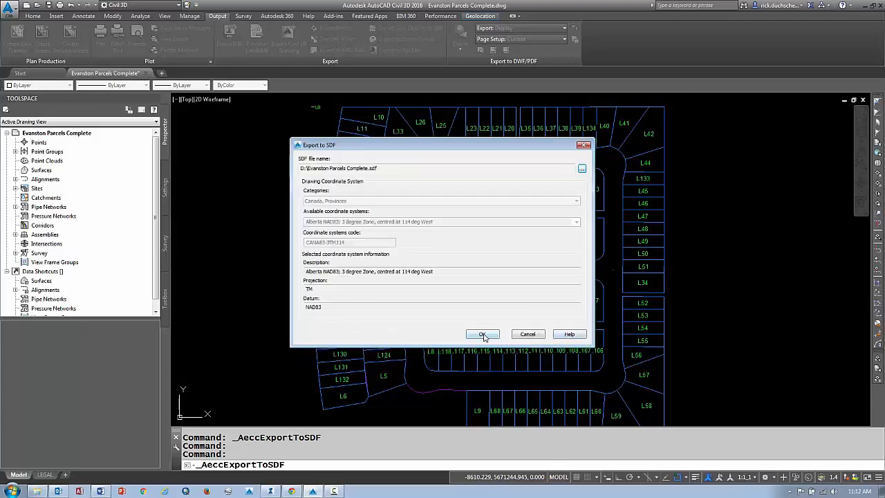
click(482, 334)
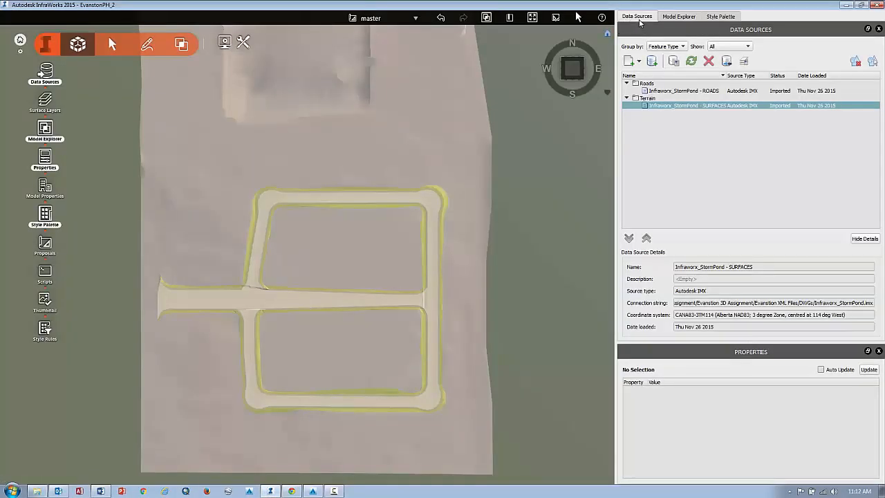
mouse_move(628, 60)
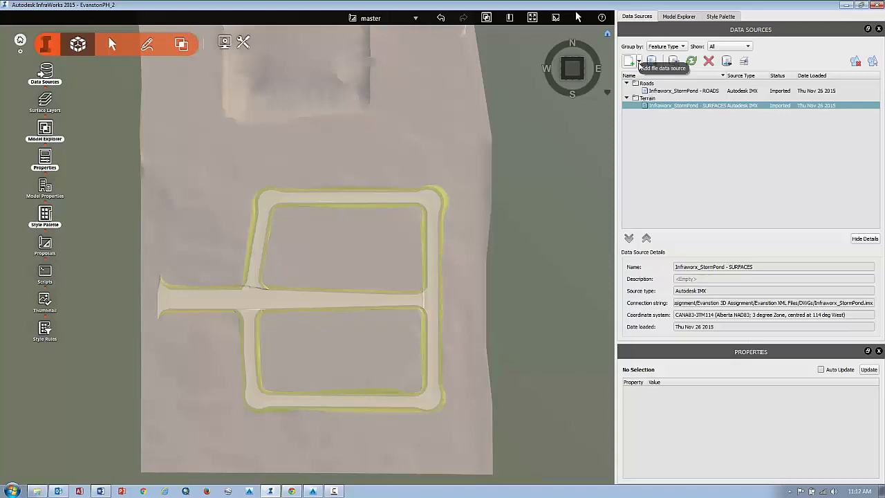
Step: Add the Evanston Parcels SDF file as a data source, importing only the Parcels layer
click(640, 61)
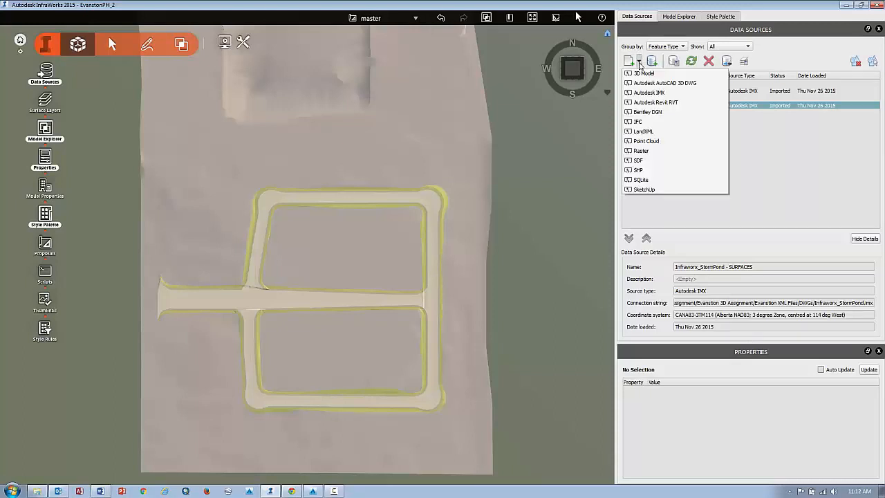
mouse_move(645, 141)
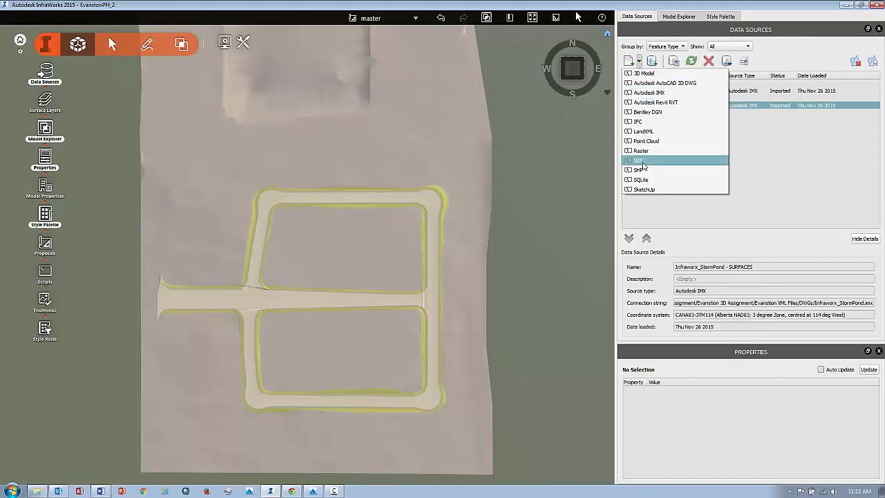
click(637, 160)
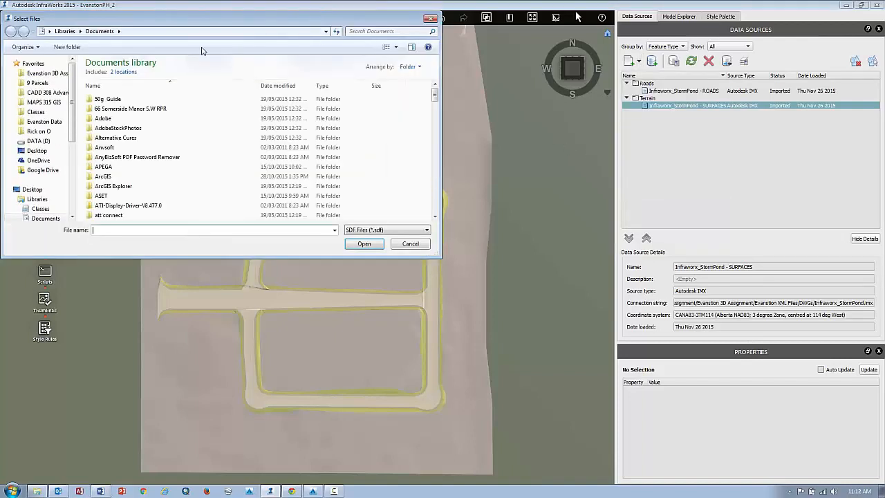
click(38, 141)
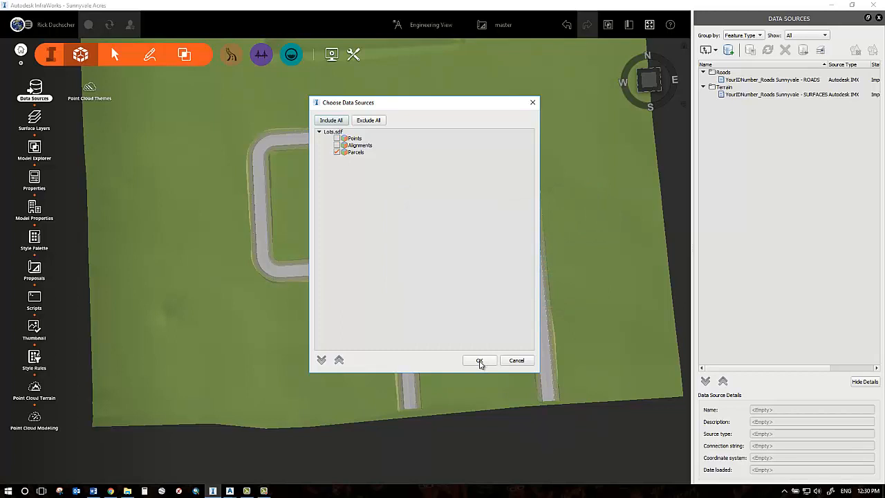
click(479, 360)
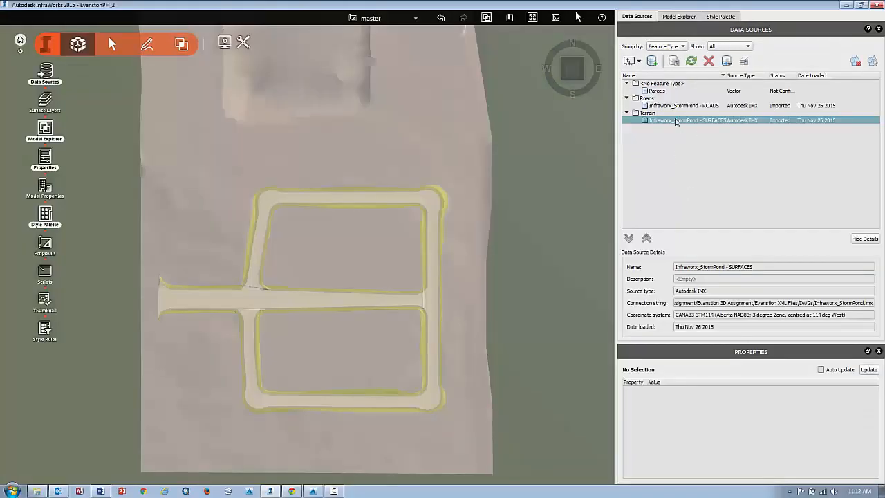
Step: Set the Parcels data source type to Coverage Areas in its configuration
click(655, 90)
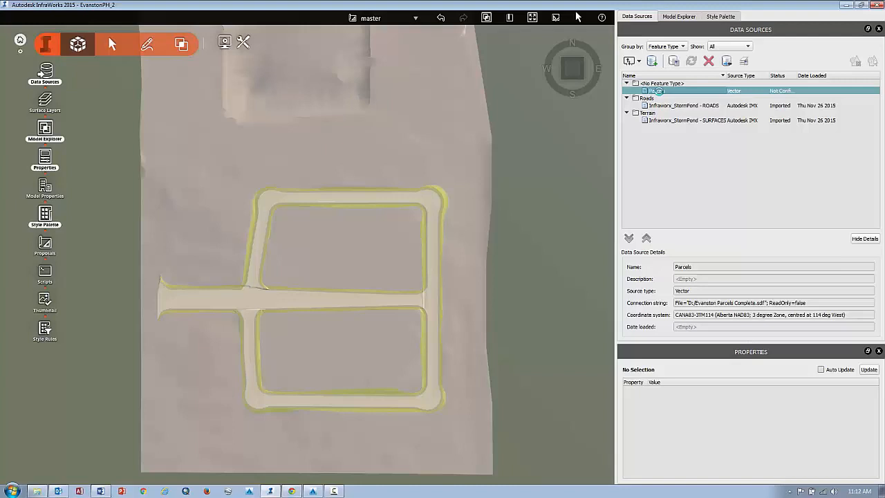
double_click(657, 91)
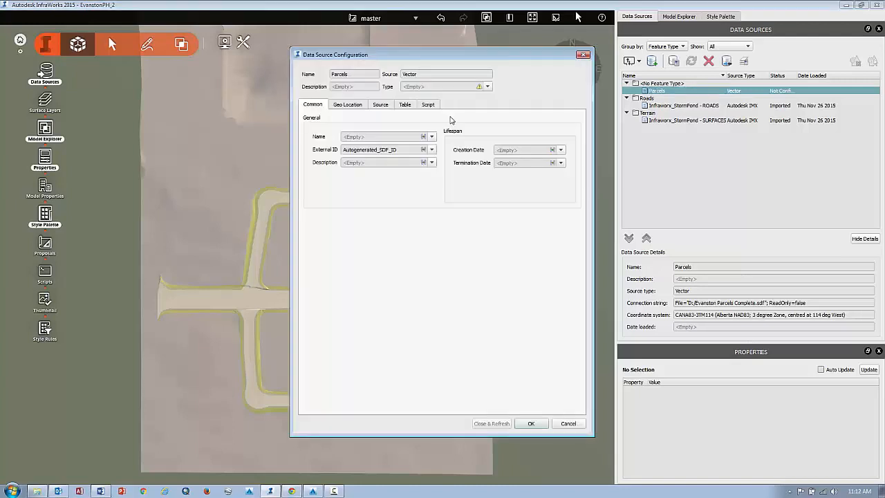
mouse_move(348, 113)
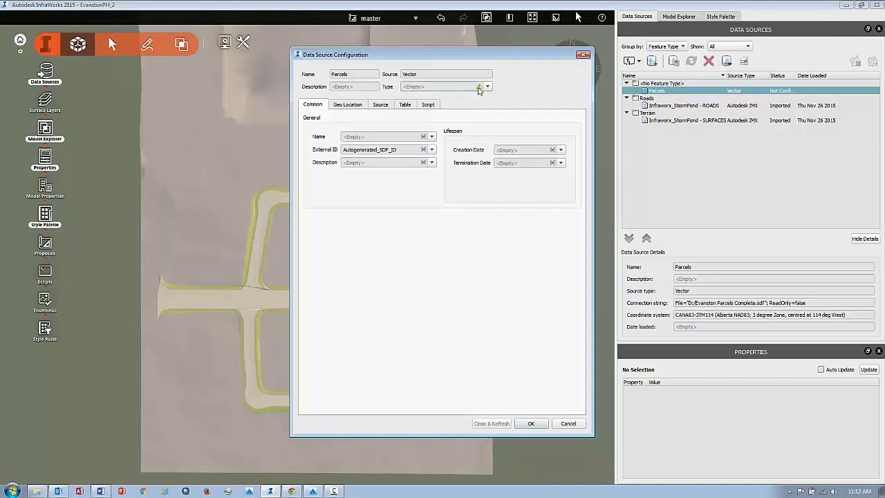
click(487, 86)
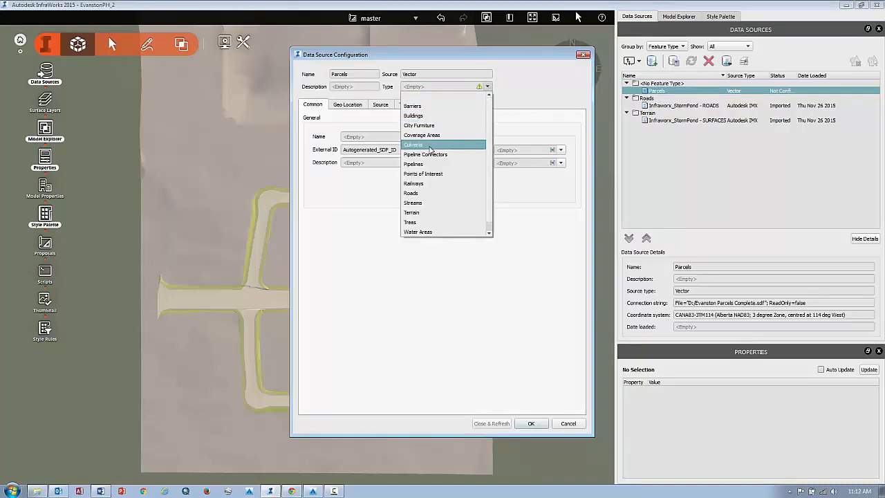
mouse_move(429, 134)
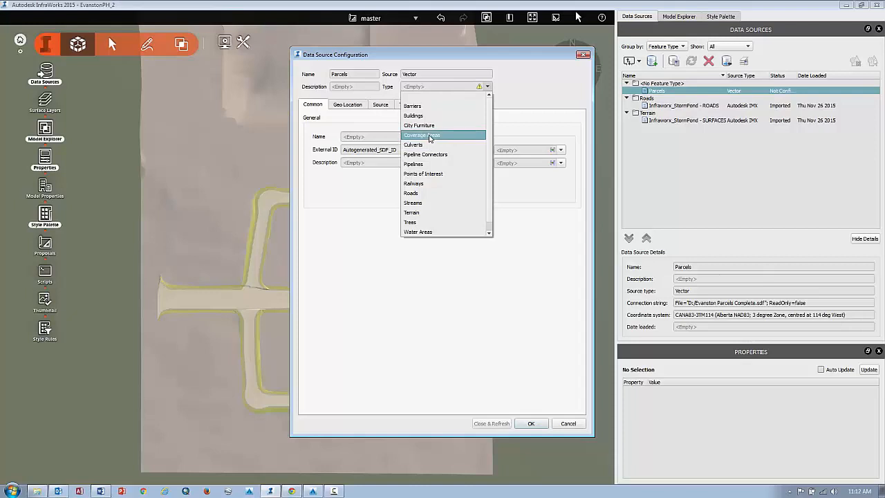
click(421, 135)
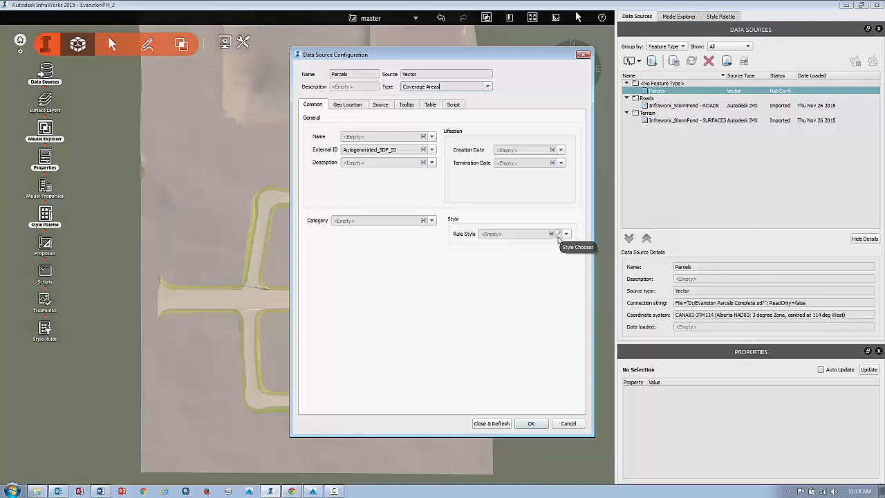
Step: Choose Coverage/Zoning/Residential as the Parcels rule style
click(558, 233)
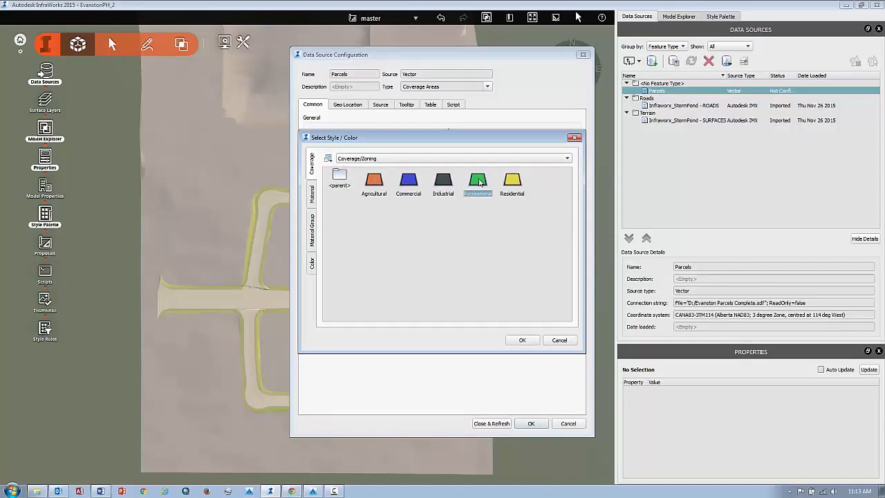
click(512, 183)
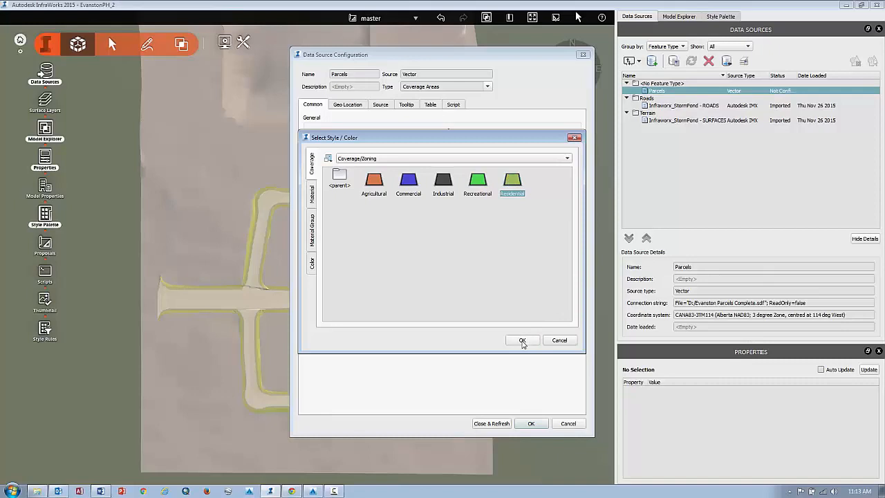
click(522, 340)
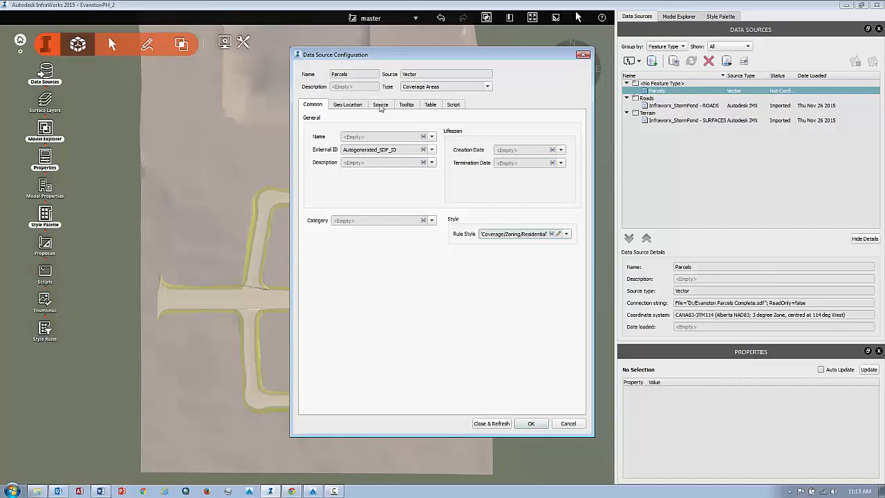
Step: Drape the parcels on terrain, convert closed polylines to polygons, and refresh
click(380, 104)
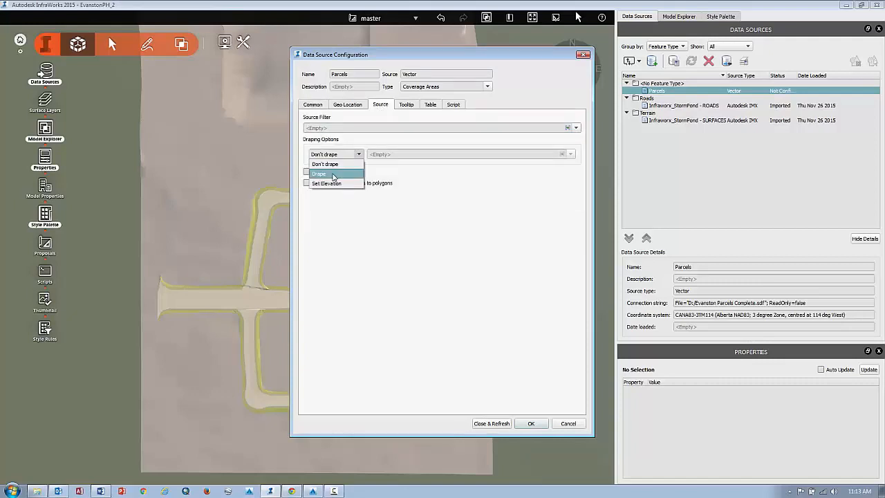
click(319, 173)
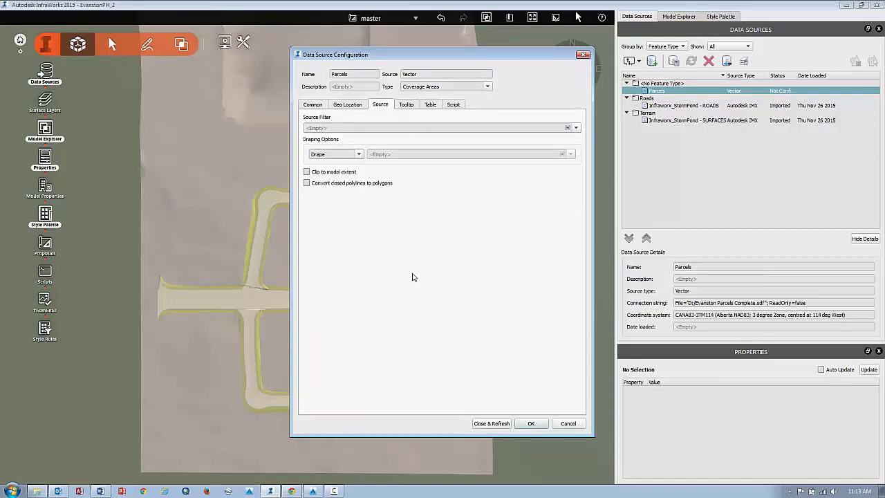
click(306, 182)
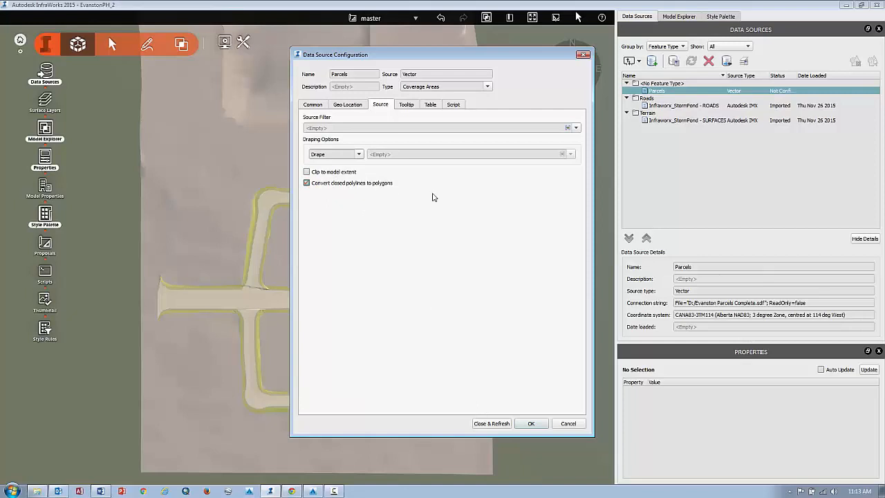
click(491, 423)
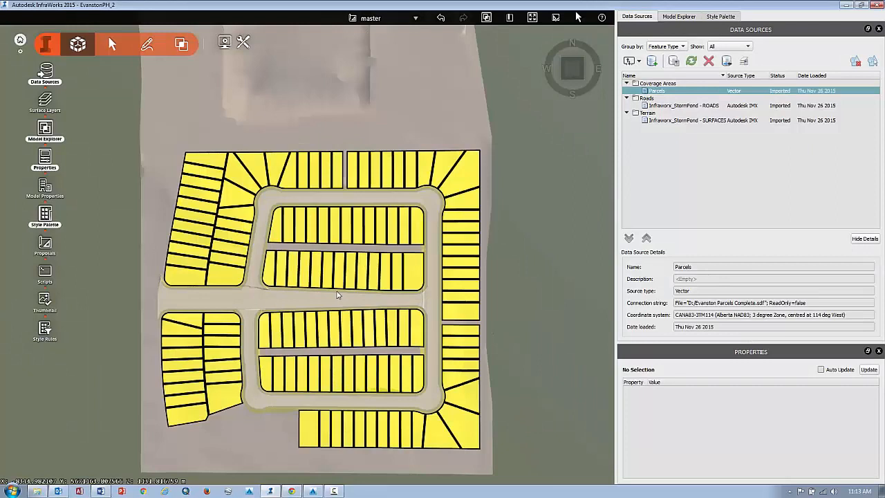
mouse_move(429, 169)
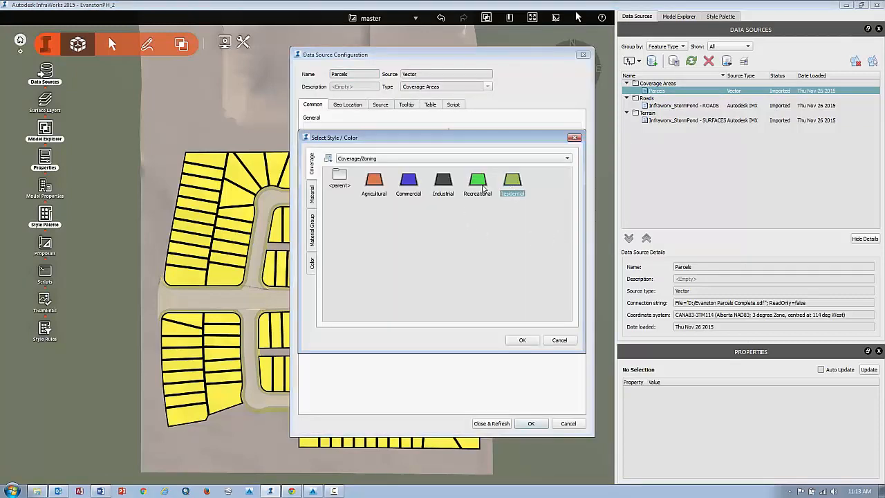
click(521, 340)
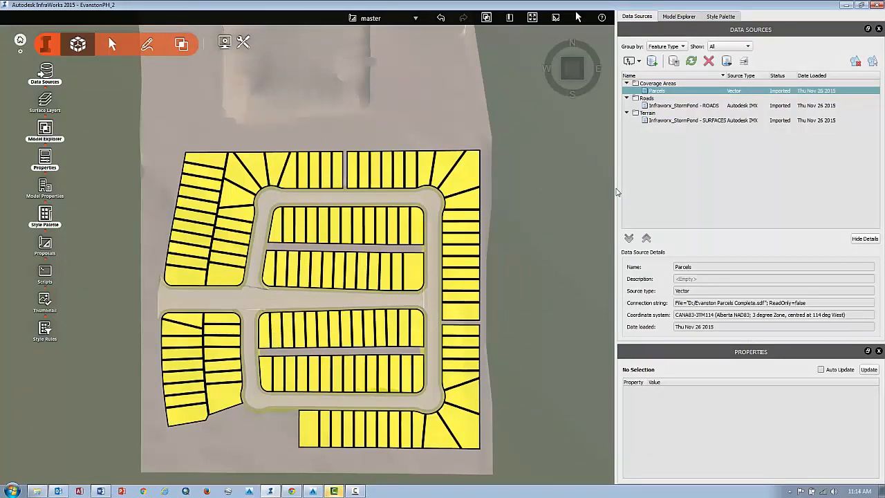
mouse_move(541, 137)
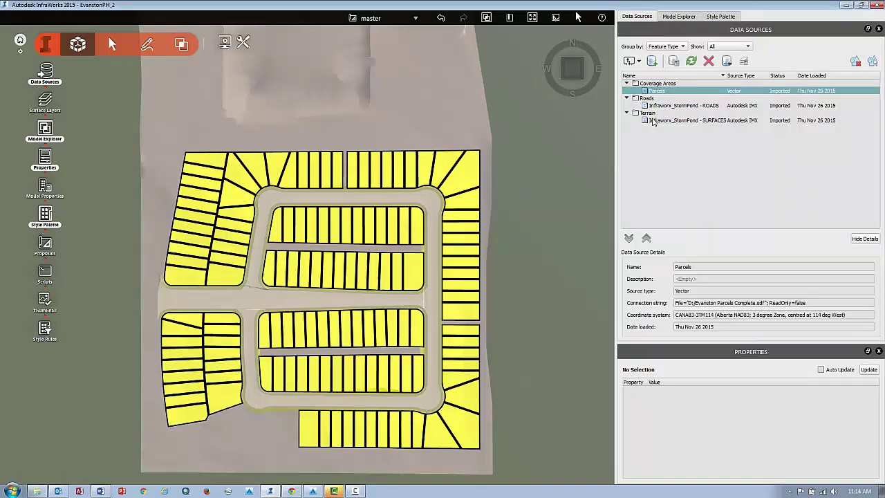
Step: View the Infraworx_StormPond - SURFACES terrain source details and show the model management tools
click(703, 119)
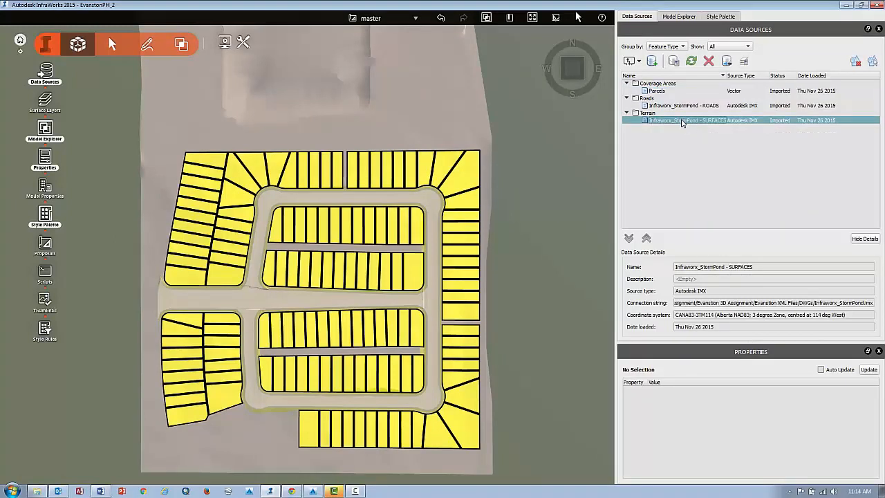
mouse_move(374, 96)
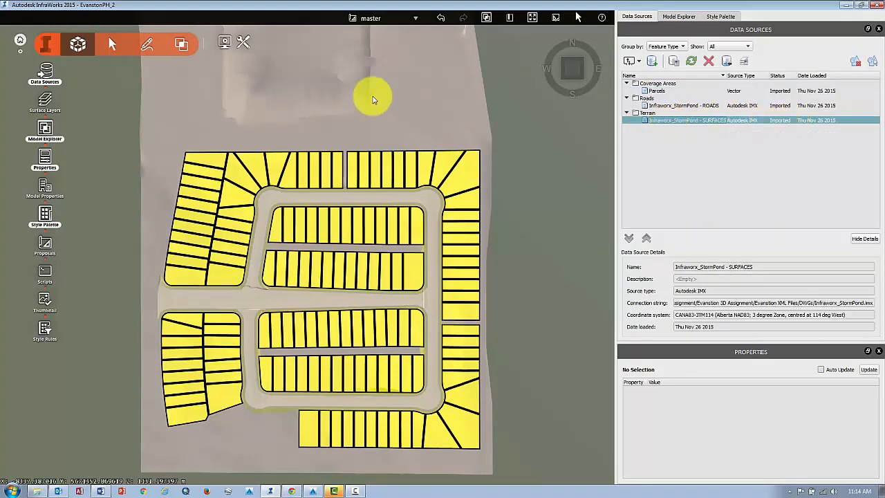
mouse_move(77, 44)
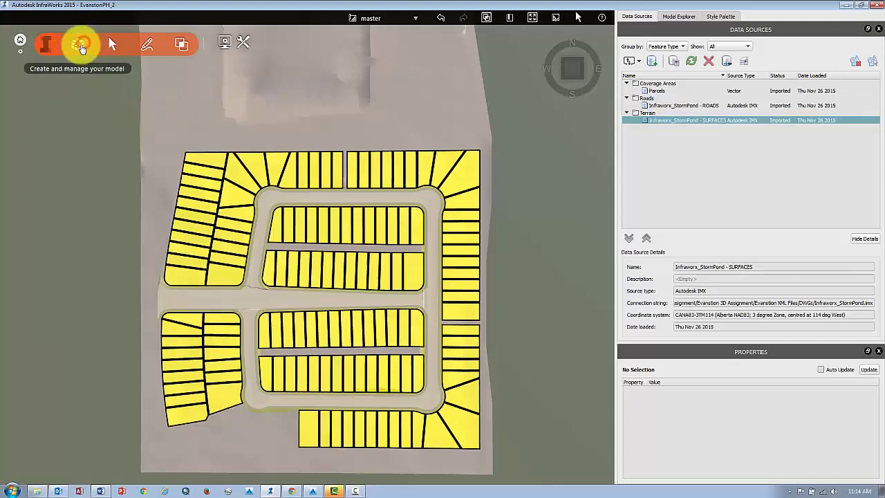
click(77, 44)
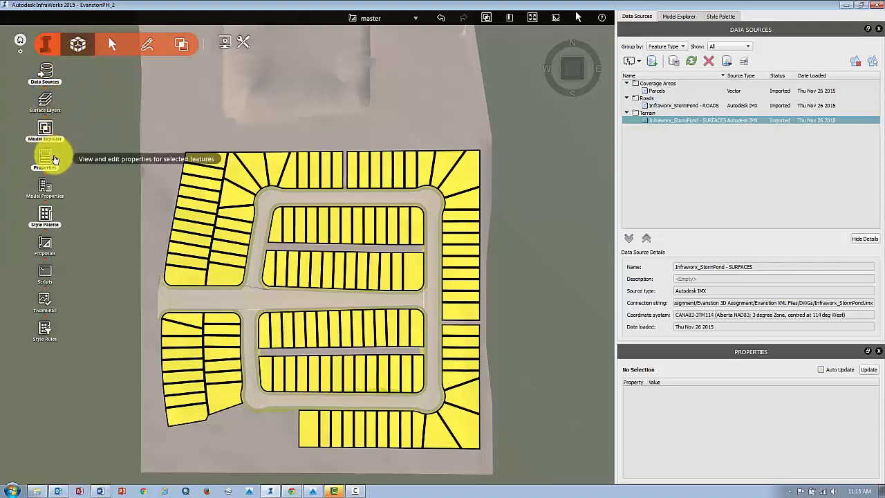
mouse_move(45, 190)
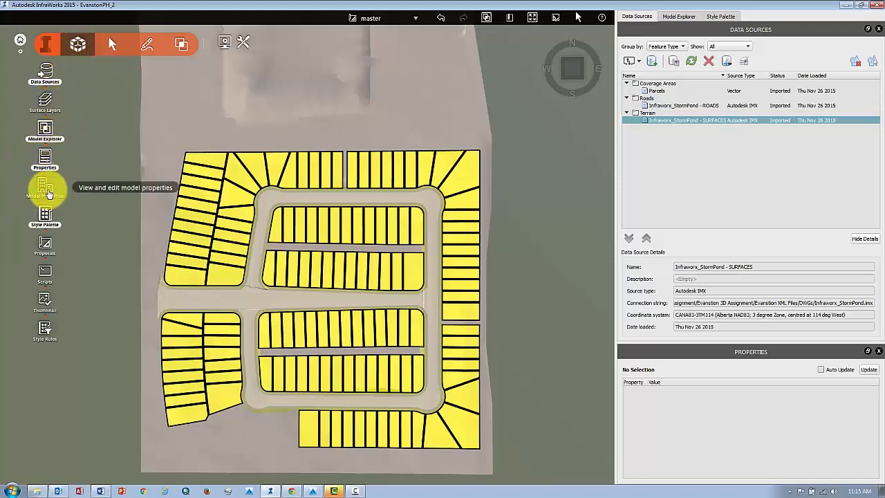
Step: Set the model's default terrain style to Material/Land Cover/Tall Grass and apply it
click(45, 190)
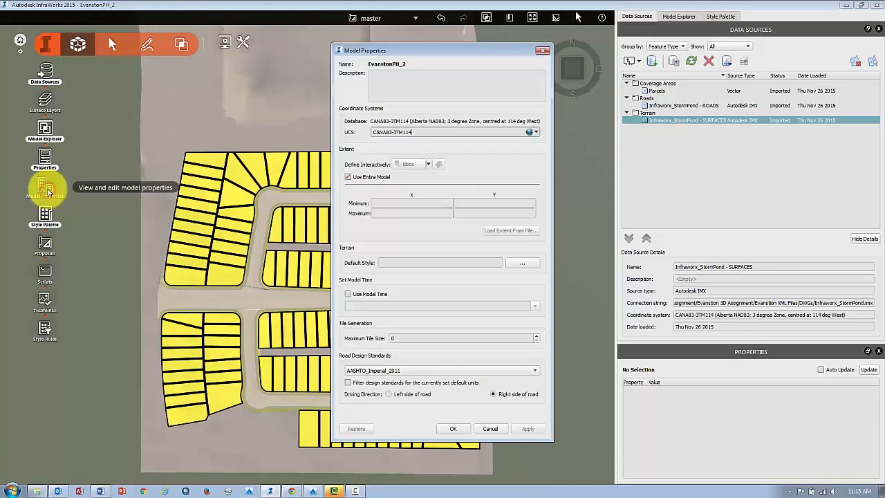
mouse_move(410, 255)
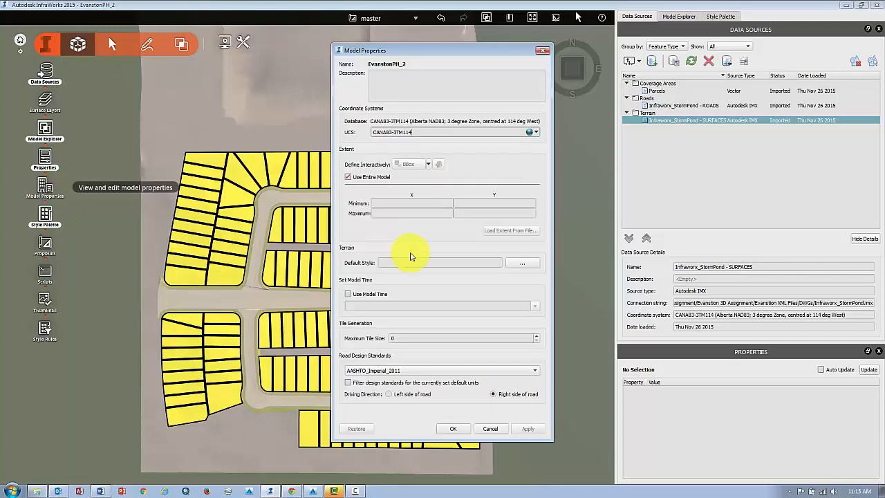
mouse_move(342, 248)
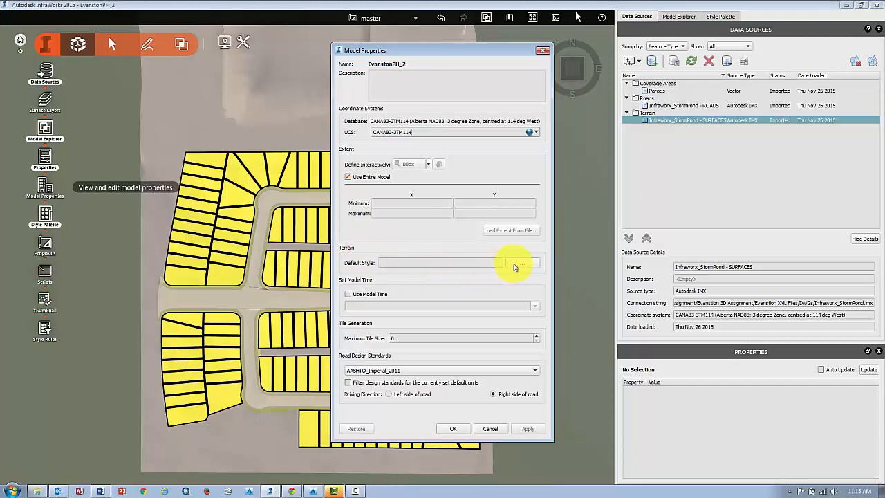
click(530, 262)
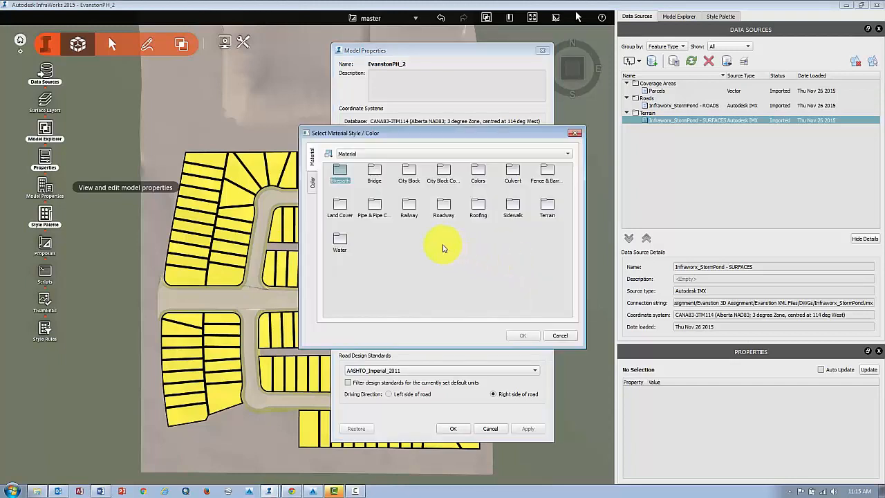
mouse_move(414, 156)
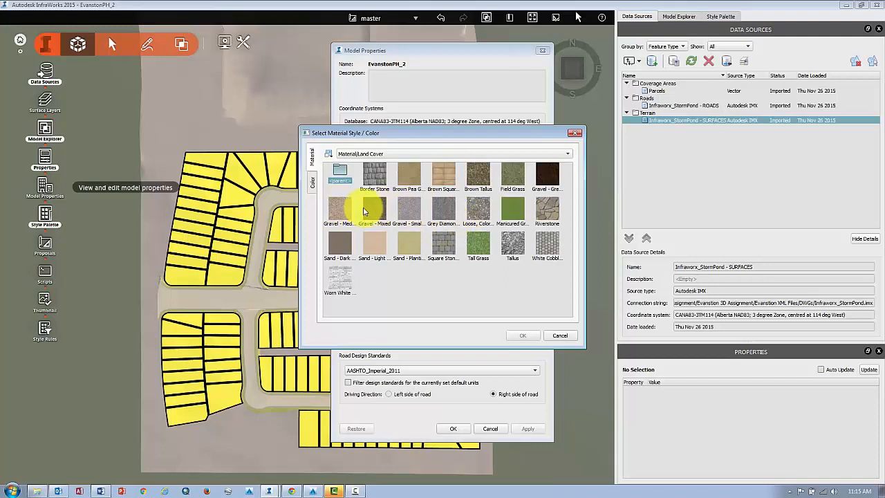
click(442, 210)
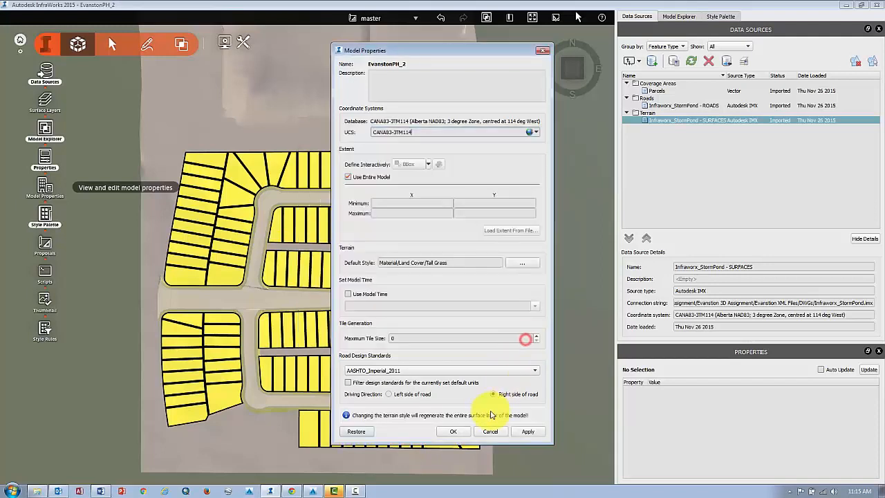
click(453, 431)
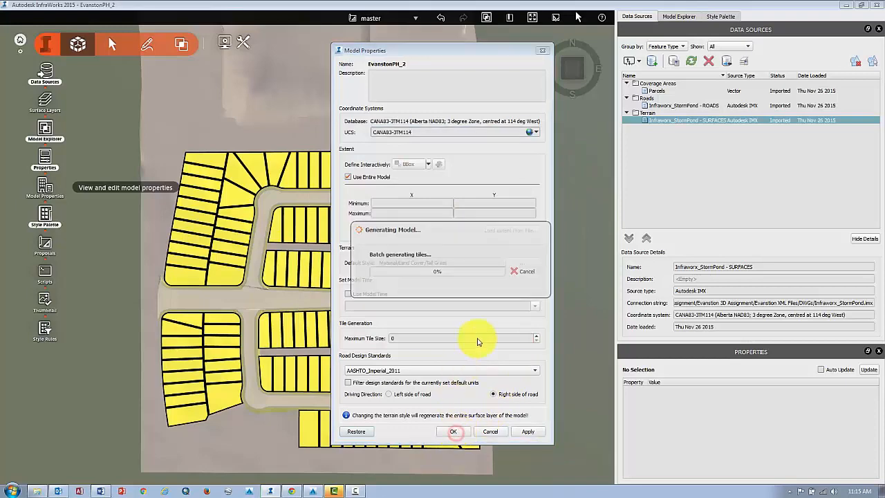
click(453, 431)
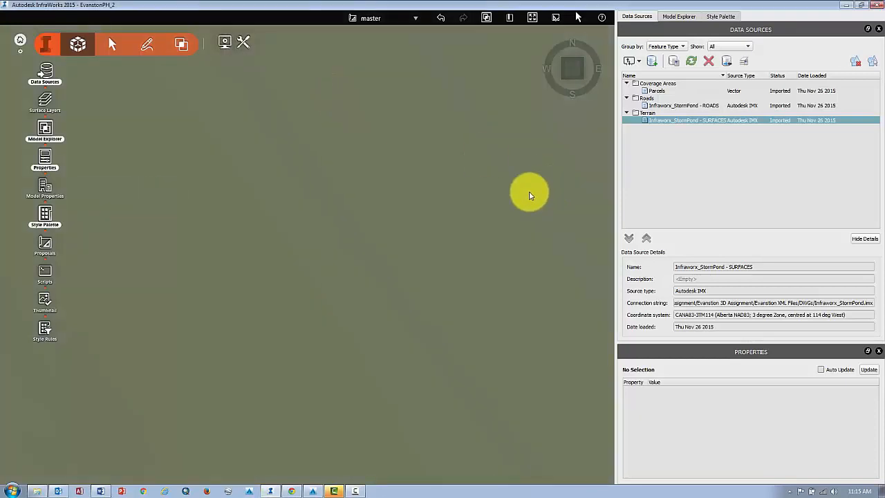